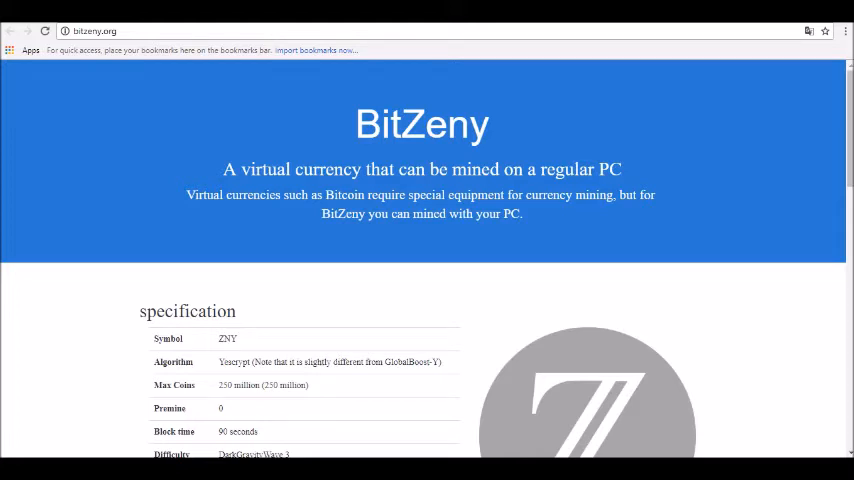
scroll("down", 3)
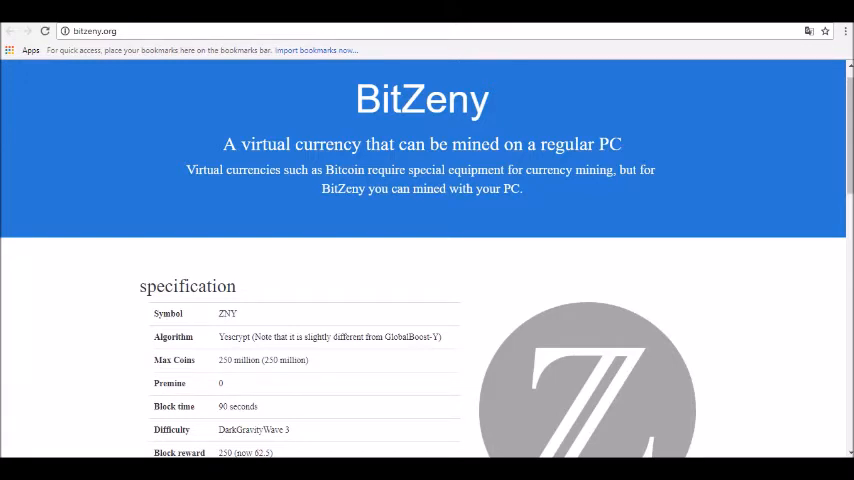
scroll("down", 3)
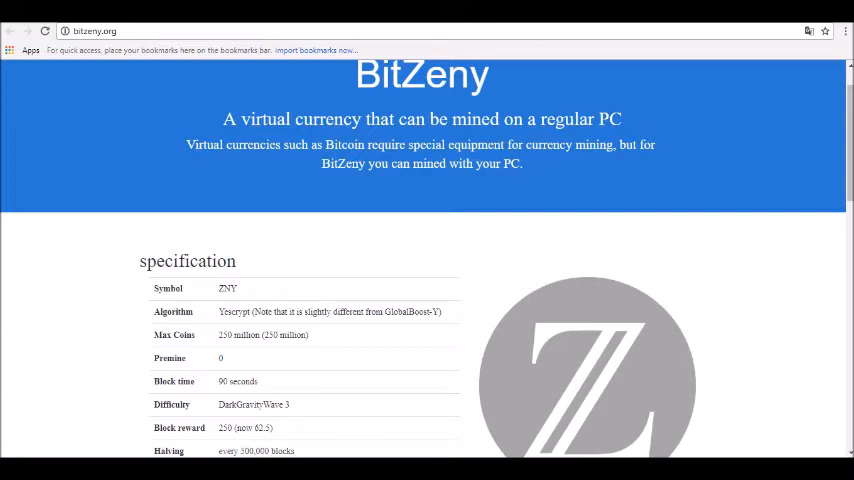
scroll("down", 3)
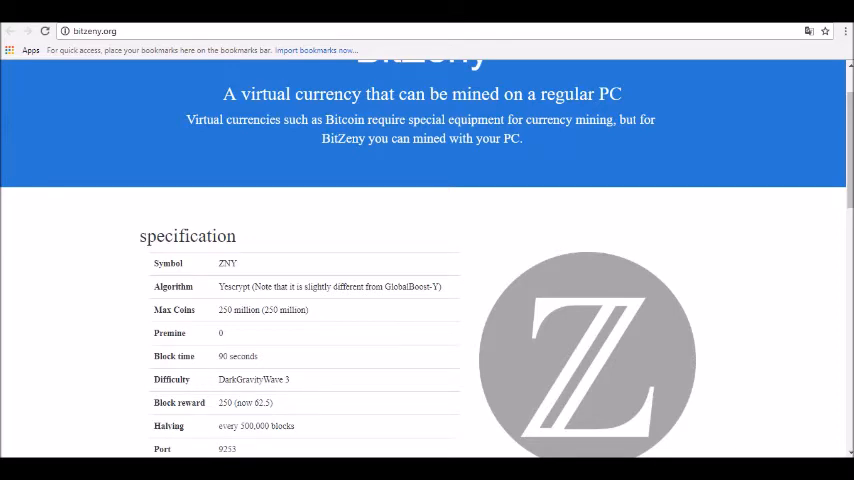
scroll("down", 3)
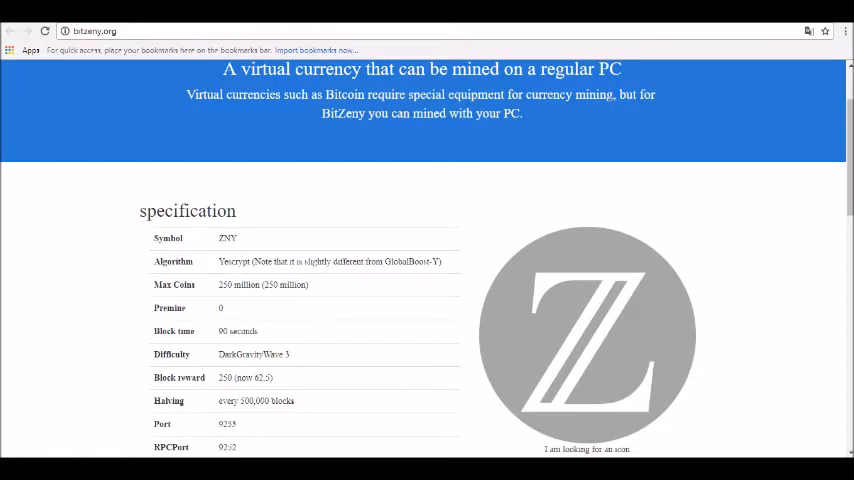
mouse_move(724, 452)
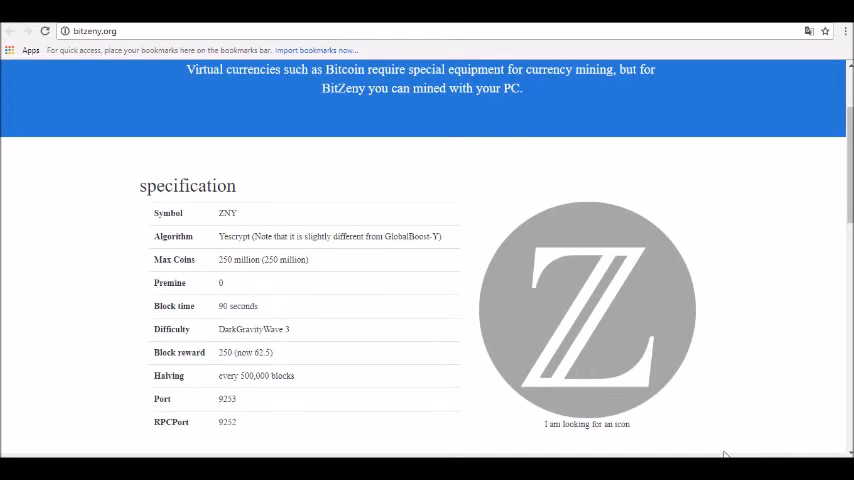
scroll("down", 3)
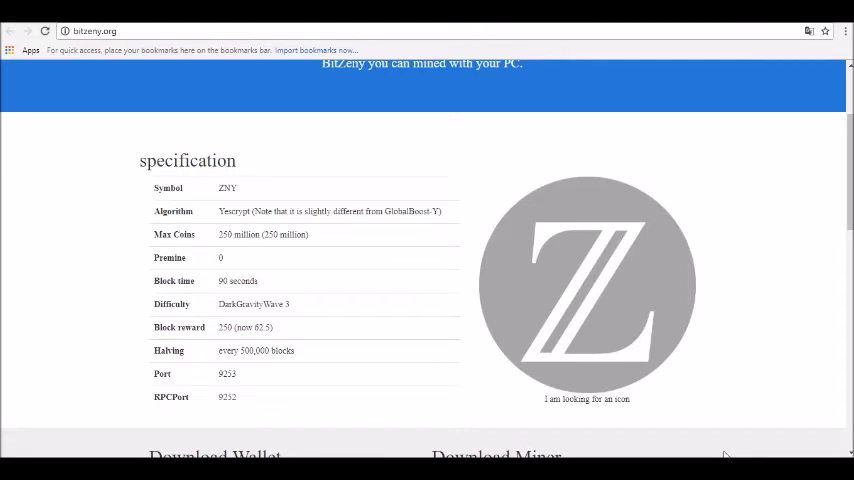
scroll("down", 3)
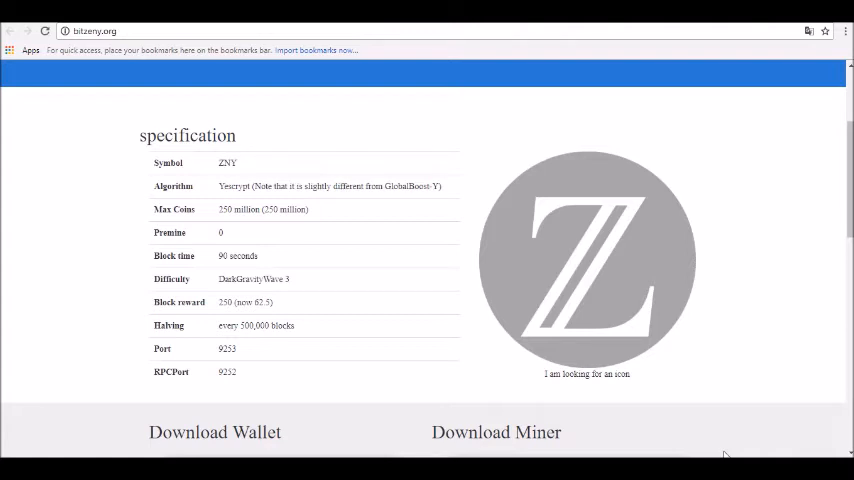
scroll("down", 3)
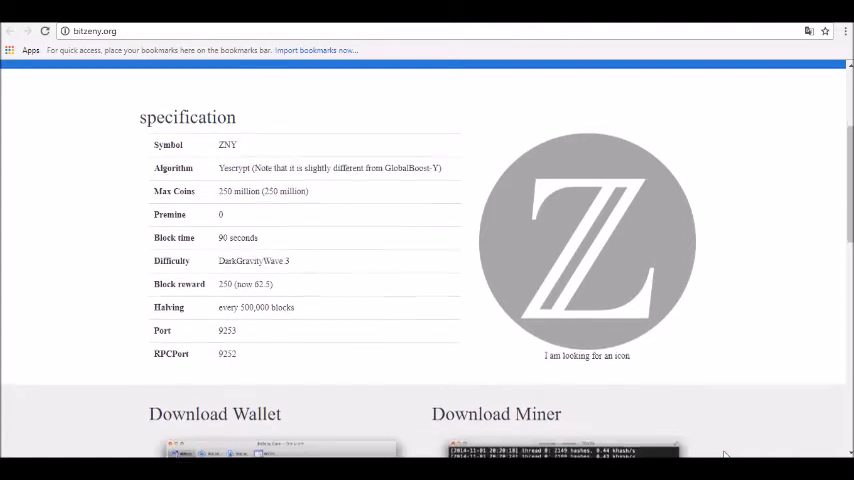
scroll("up", 3)
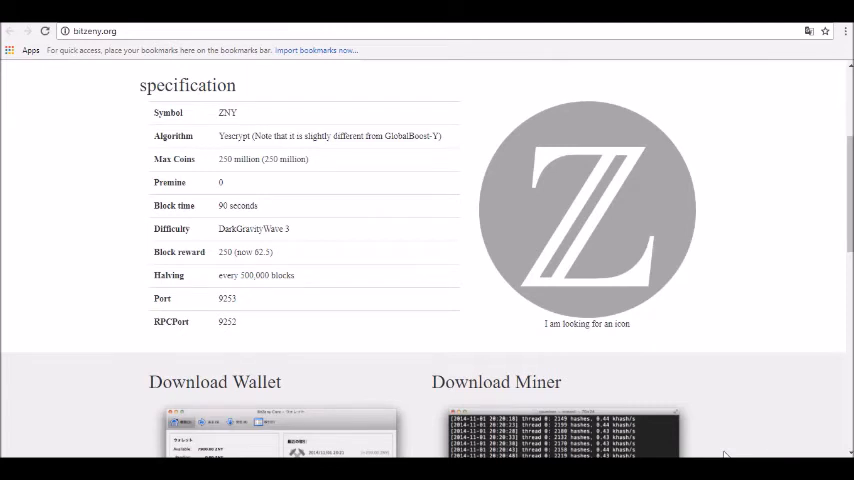
scroll("down", 3)
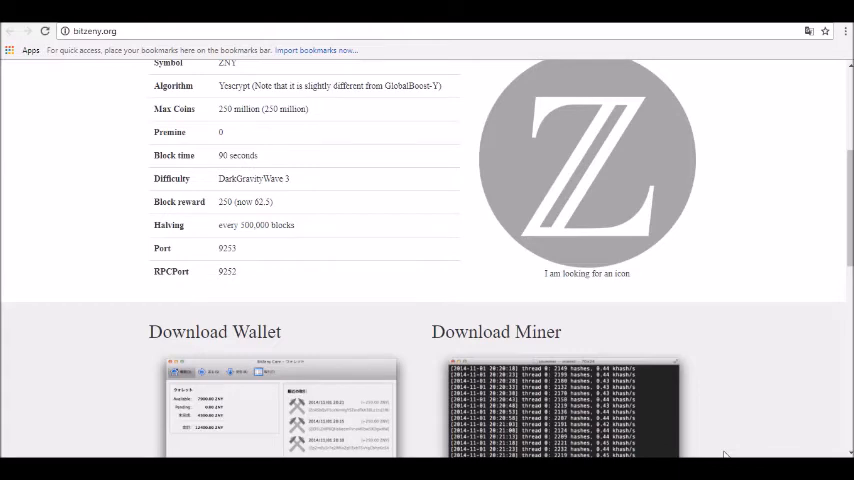
scroll("down", 3)
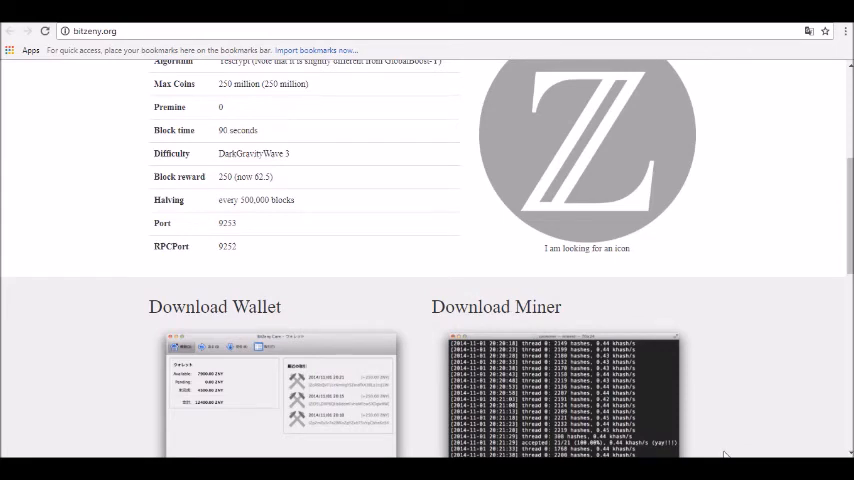
scroll("down", 3)
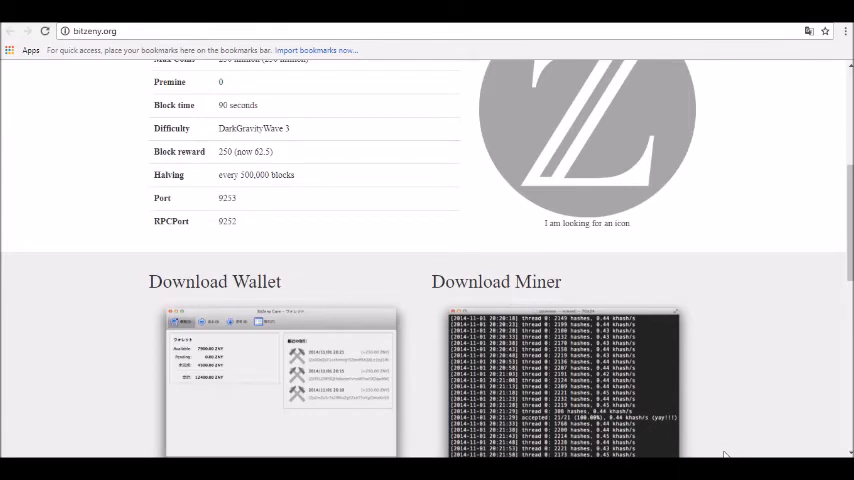
scroll("down", 3)
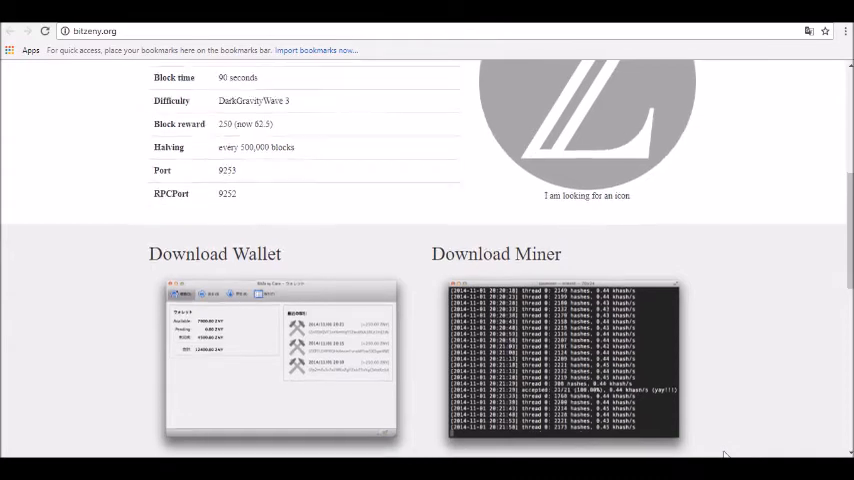
scroll("down", 3)
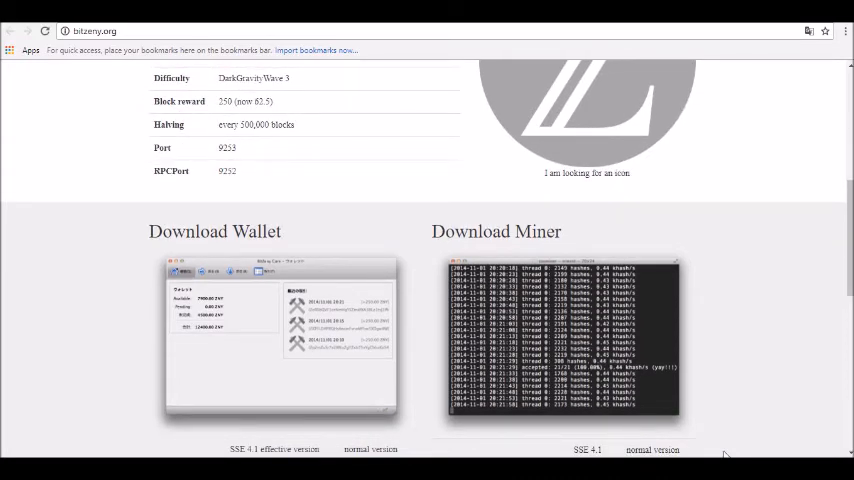
scroll("down", 3)
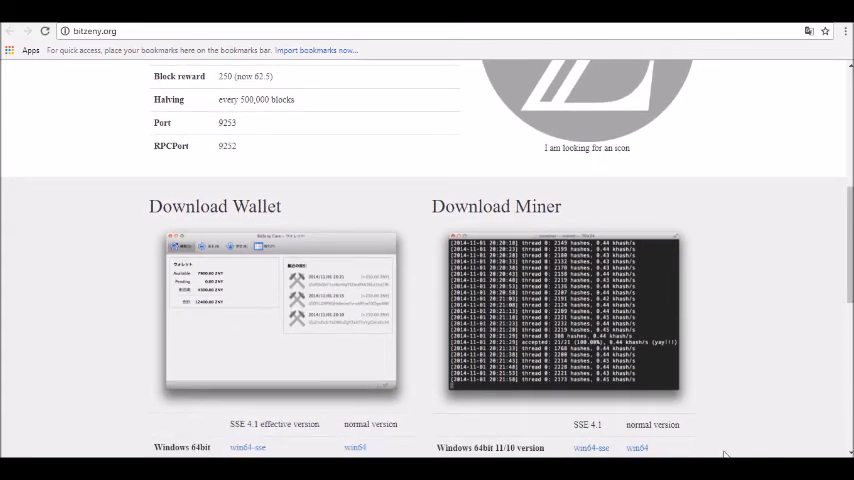
scroll("down", 3)
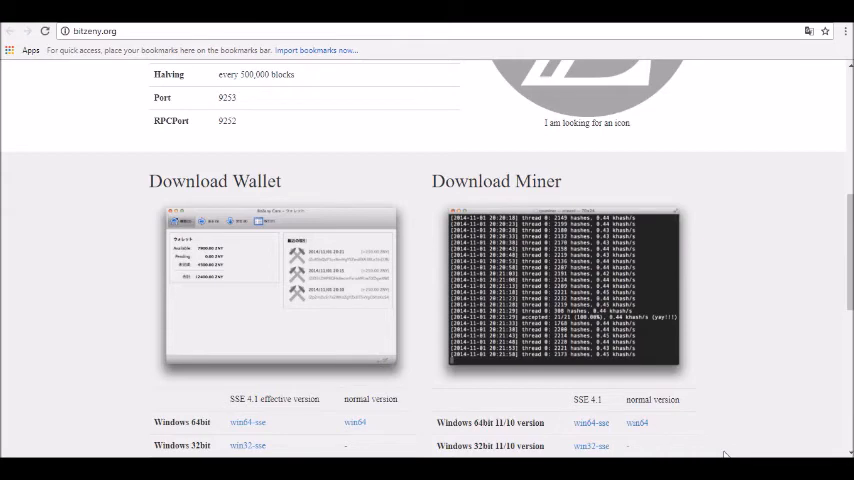
scroll("down", 3)
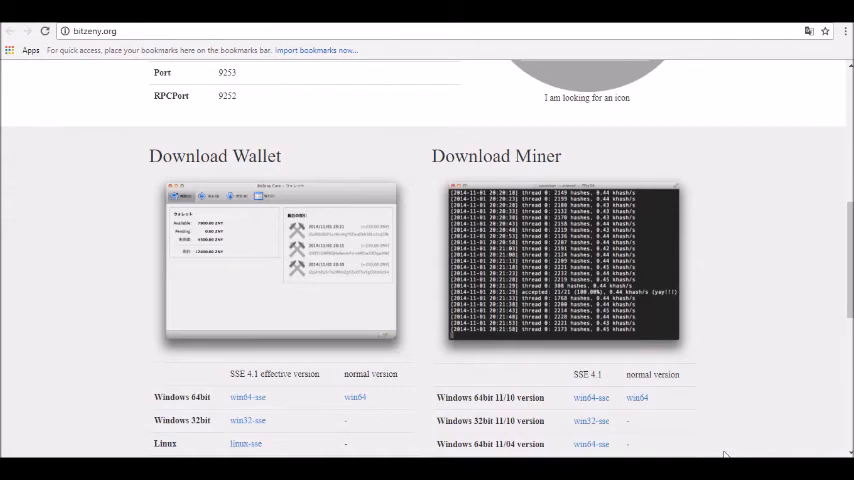
scroll("down", 3)
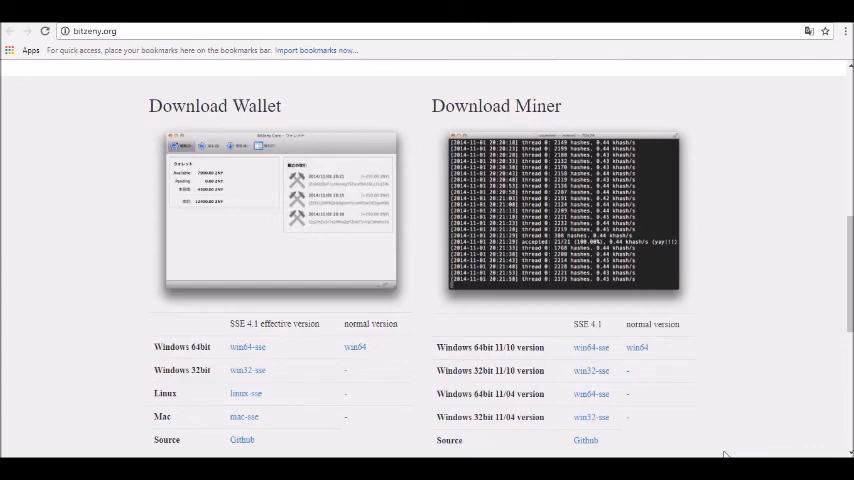
scroll("down", 3)
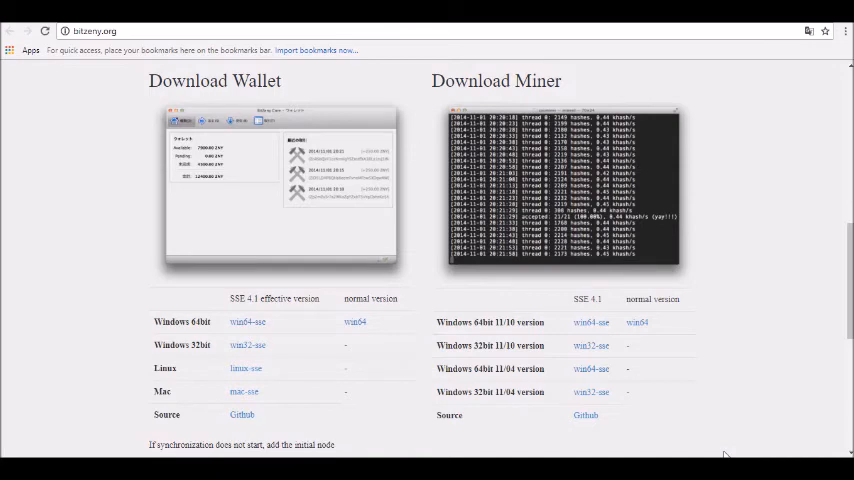
scroll("down", 3)
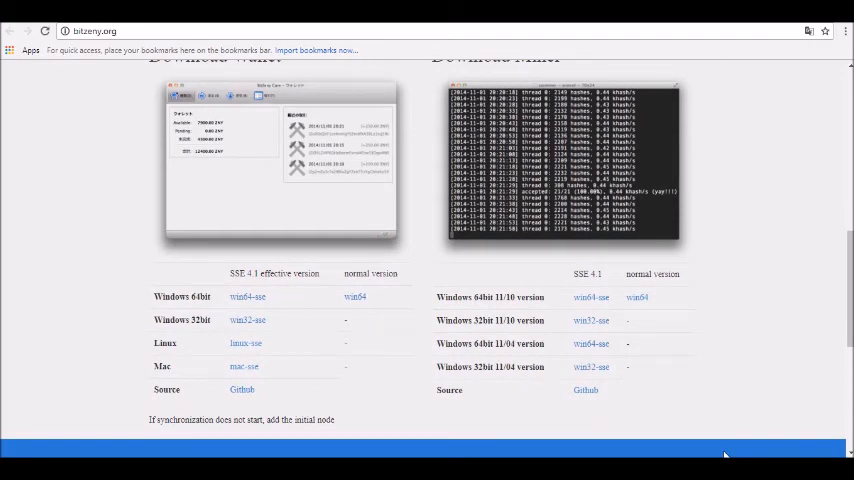
scroll("down", 3)
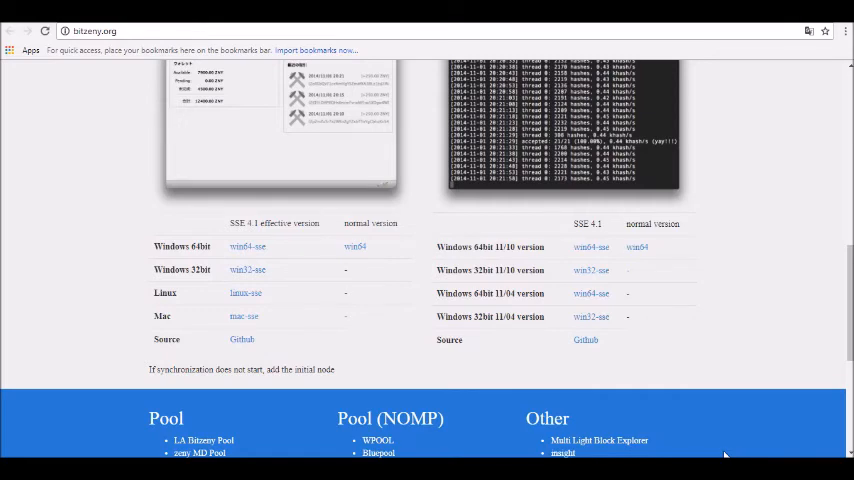
scroll("down", 3)
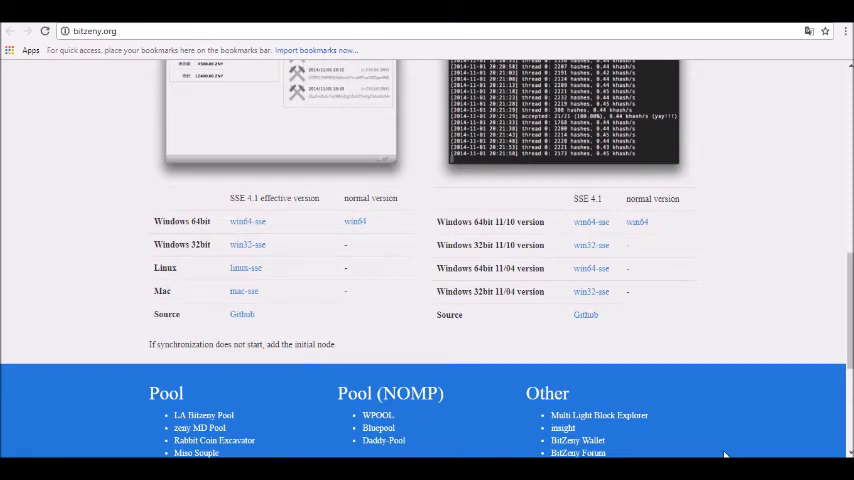
scroll("down", 3)
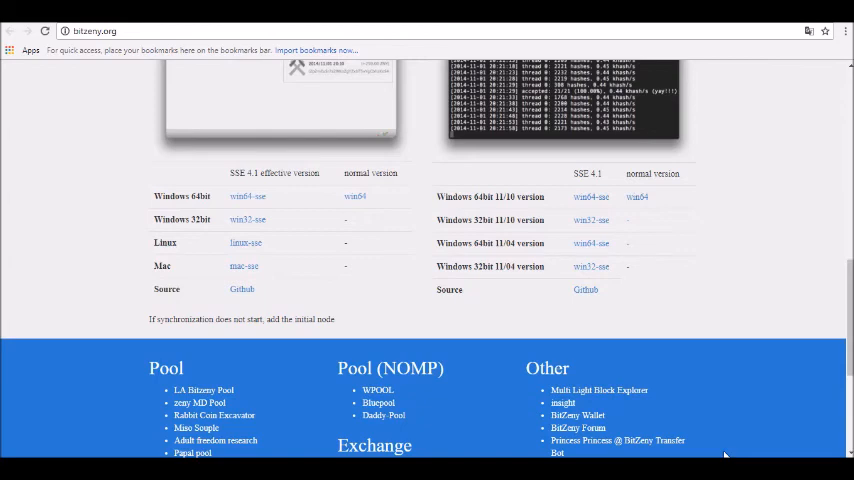
scroll("down", 3)
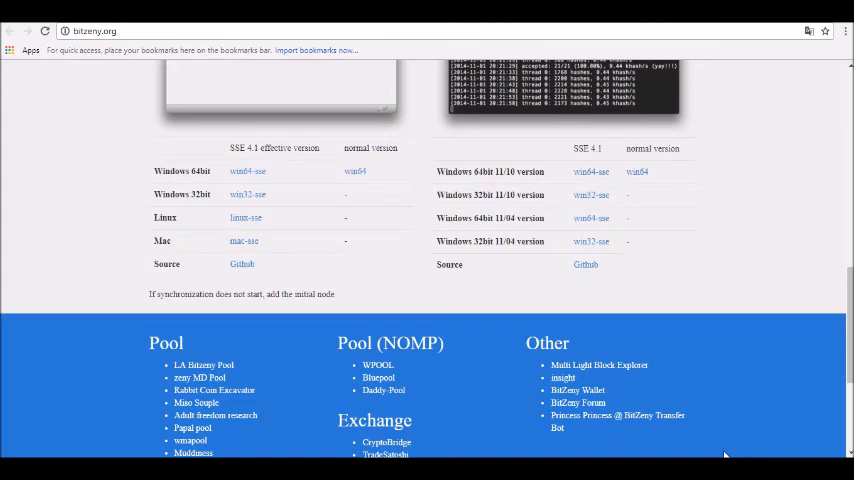
scroll("down", 3)
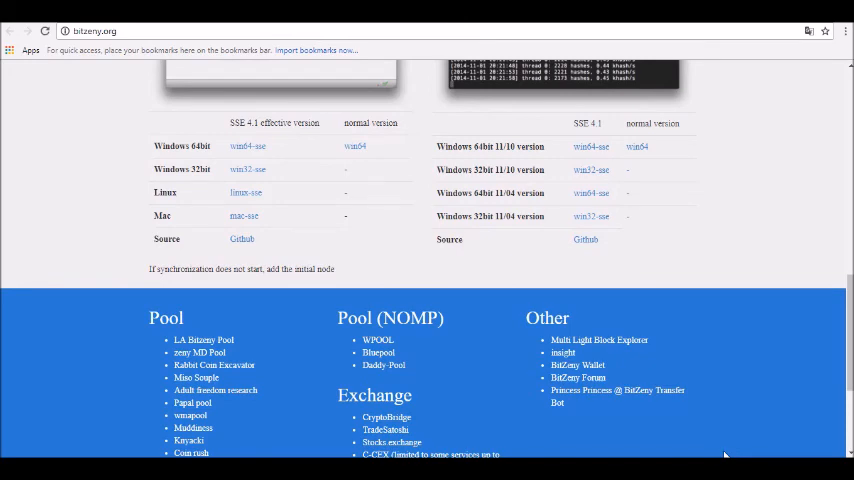
scroll("down", 3)
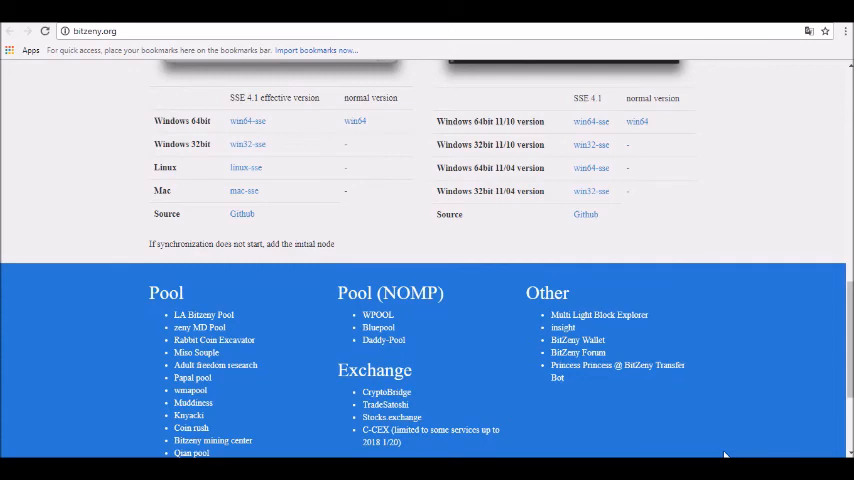
scroll("up", 3)
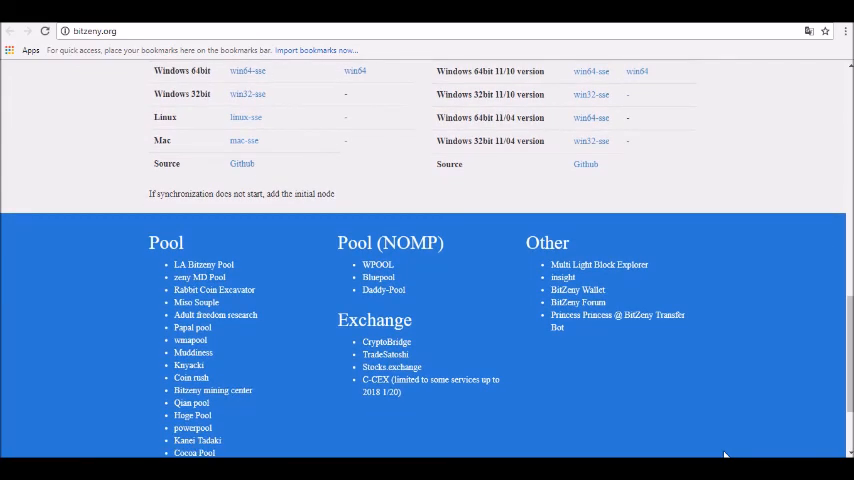
scroll("down", 3)
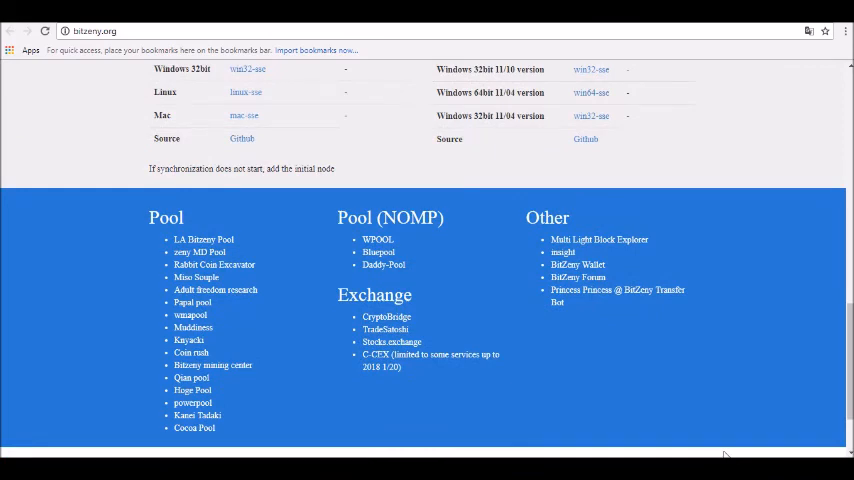
scroll("down", 3)
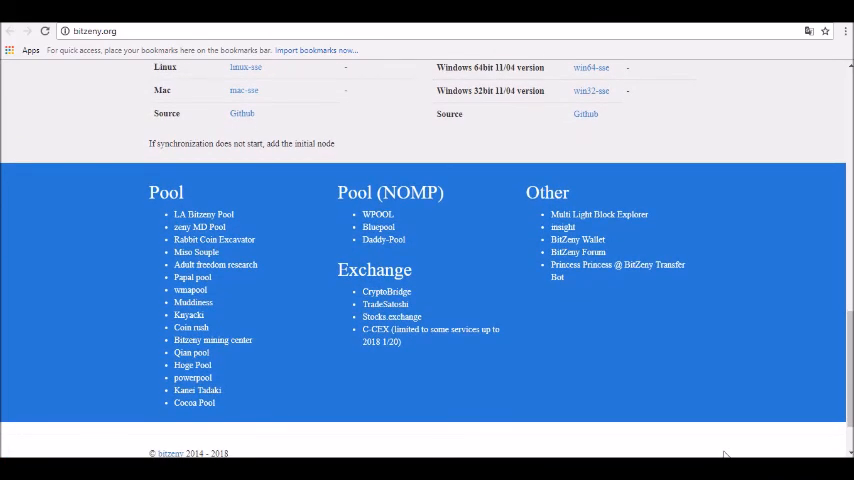
scroll("down", 3)
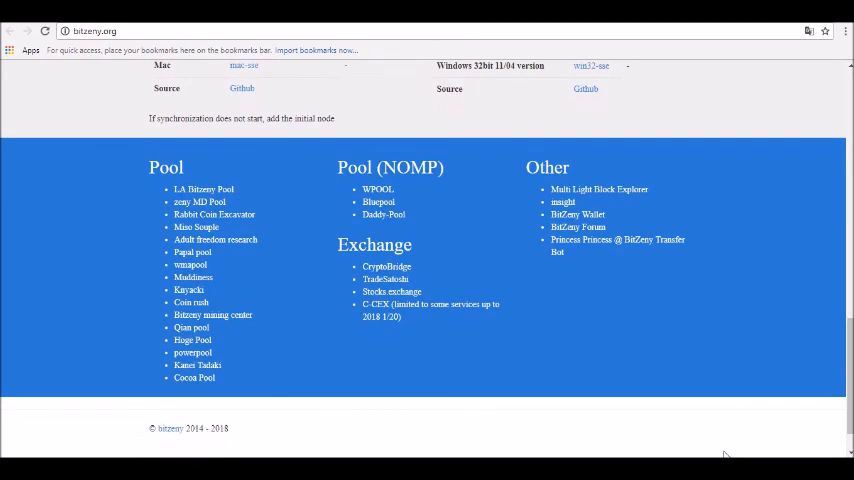